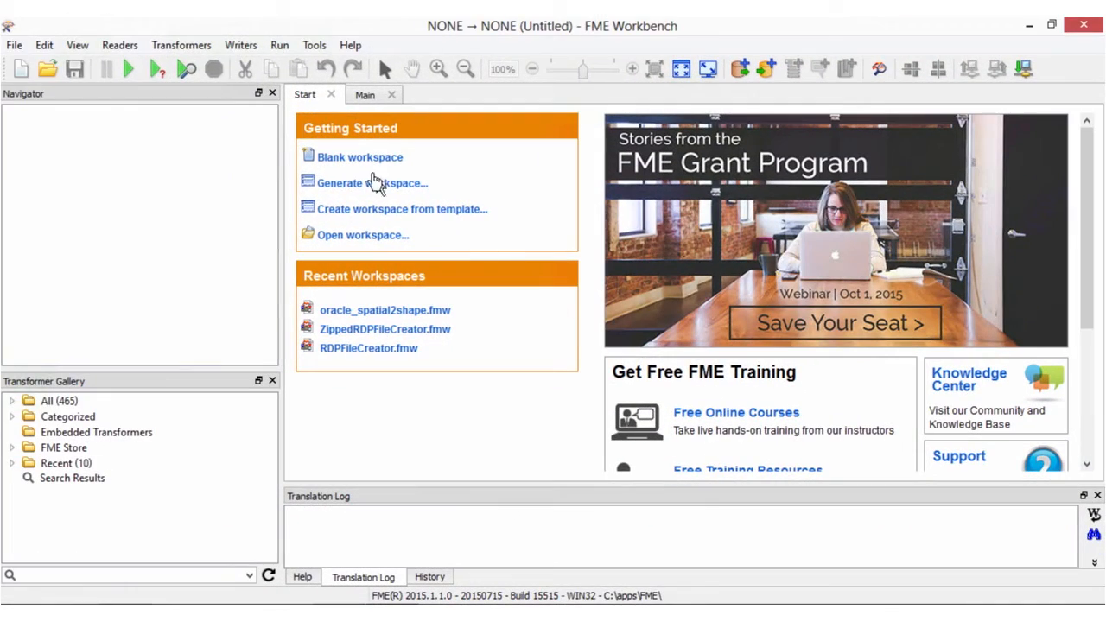
pyautogui.moveTo(370, 164)
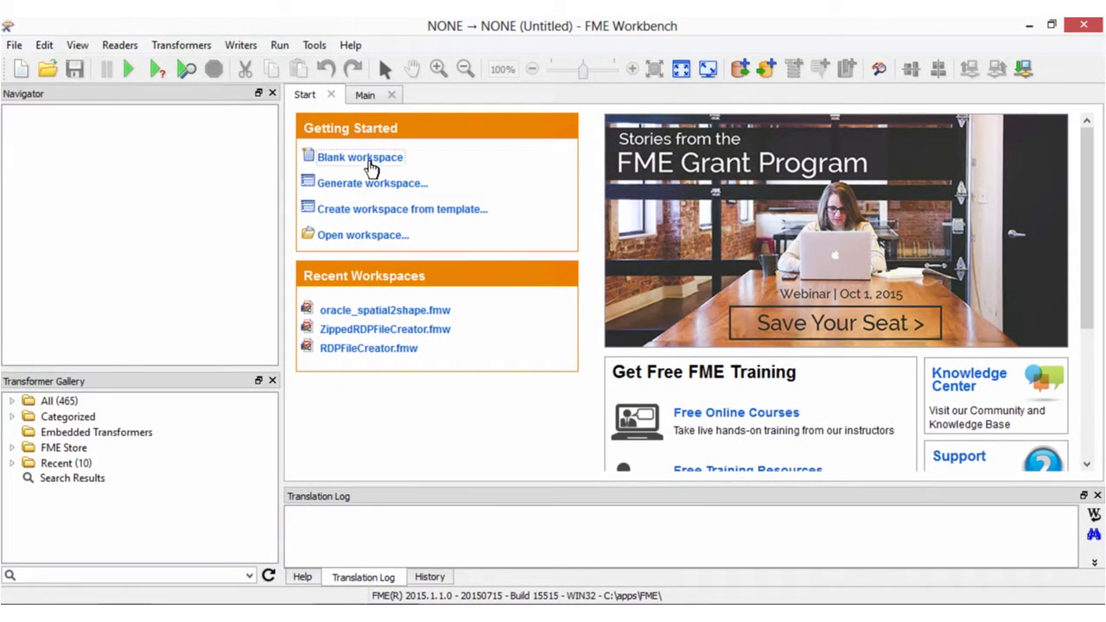
# Create a new blank workspace from the Start tab's Getting Started options
pyautogui.click(360, 156)
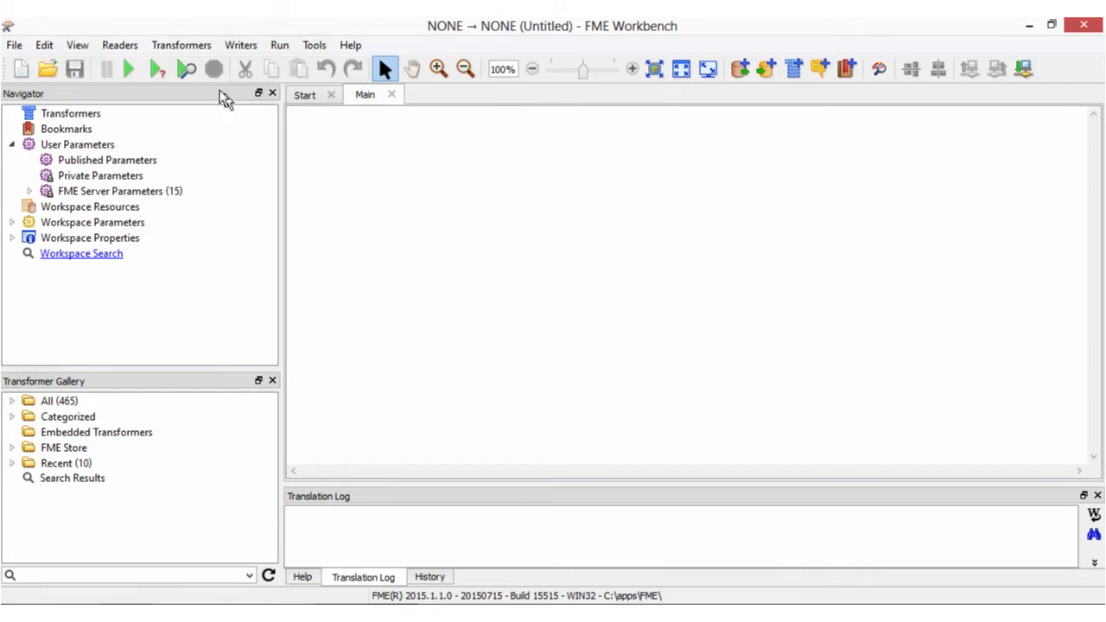
# Add a Bentley MicroStation Design (V8) reader using RoadsDGN.dgn as the source dataset
pyautogui.click(120, 45)
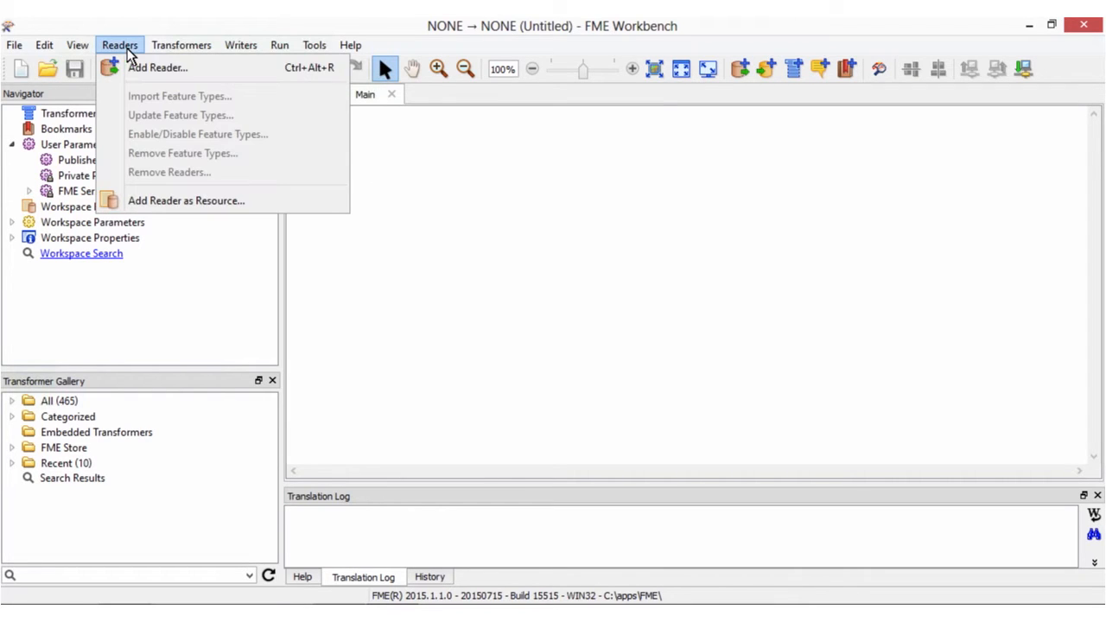
pyautogui.click(158, 68)
pyautogui.write('v8')
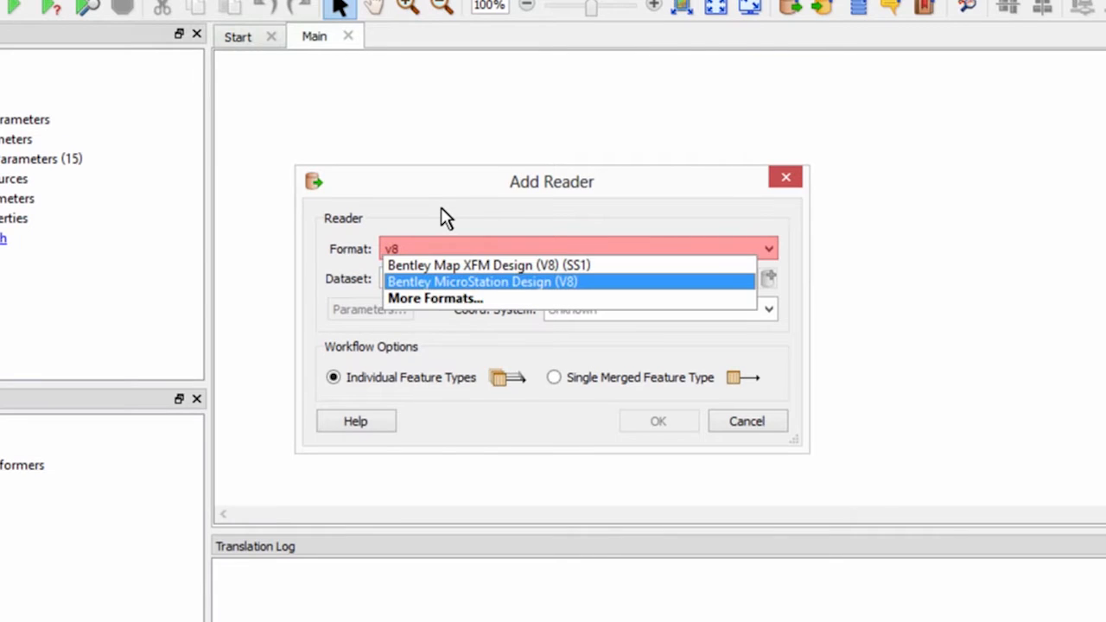
pyautogui.moveTo(470, 285)
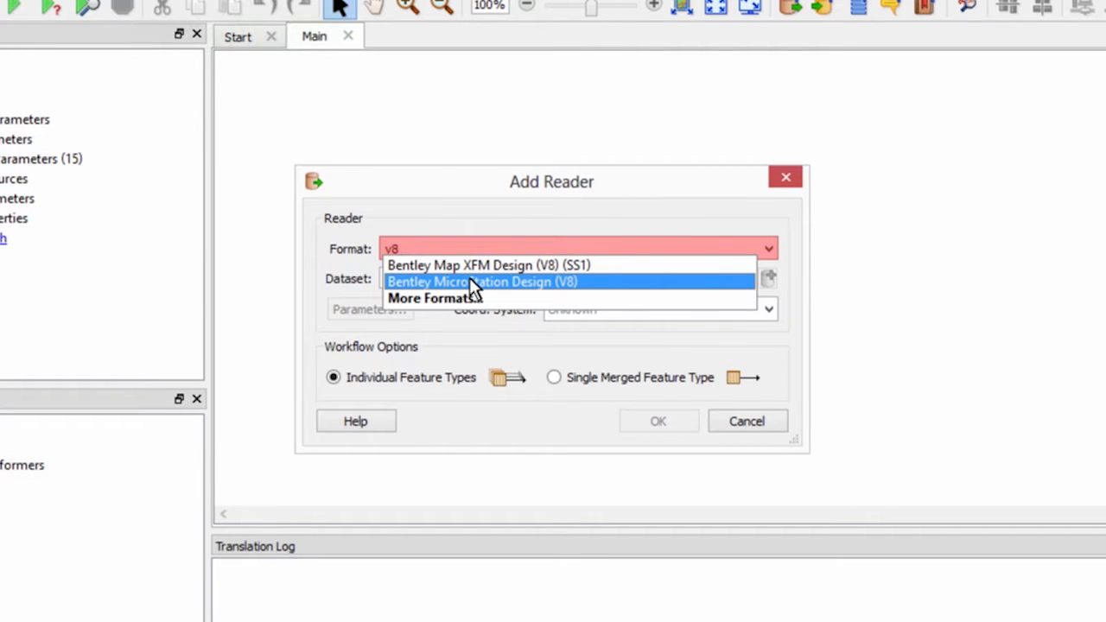
pyautogui.click(471, 280)
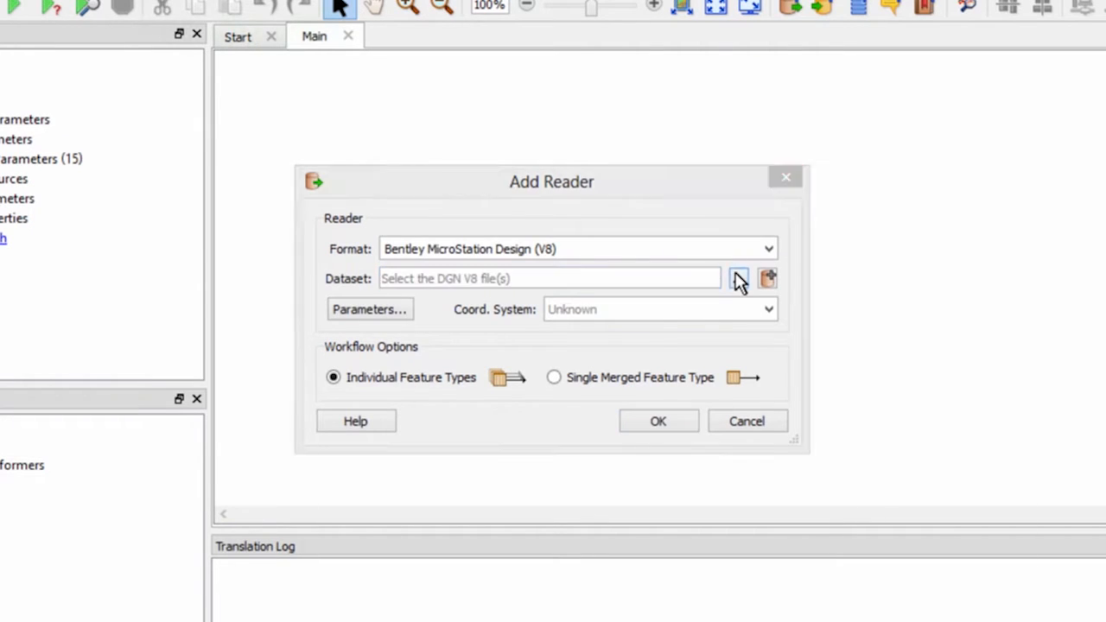
pyautogui.click(738, 278)
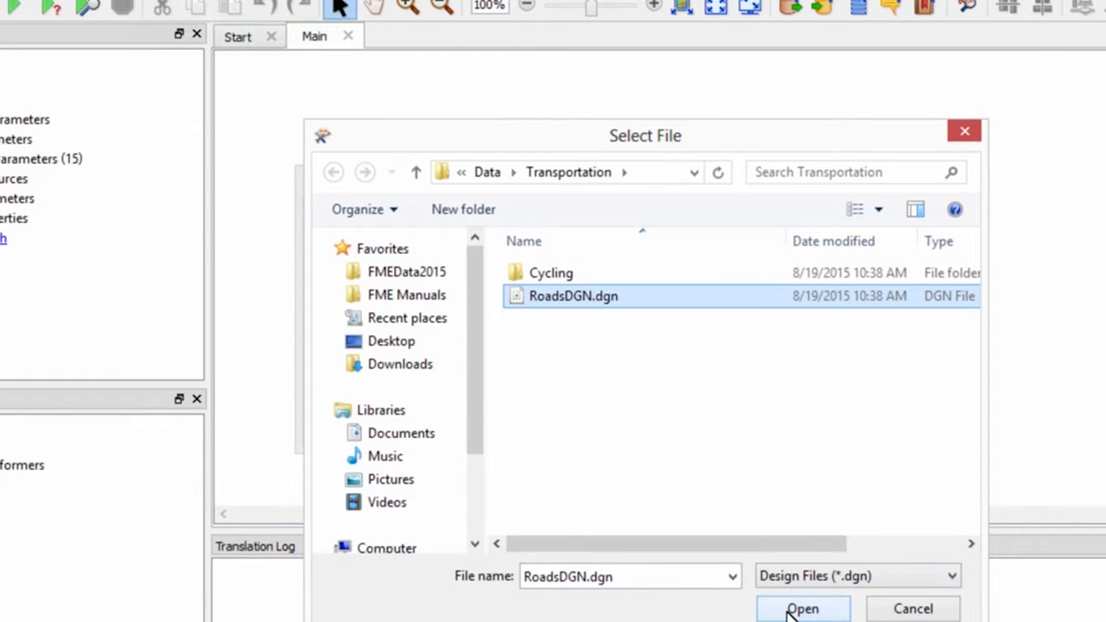
pyautogui.click(807, 609)
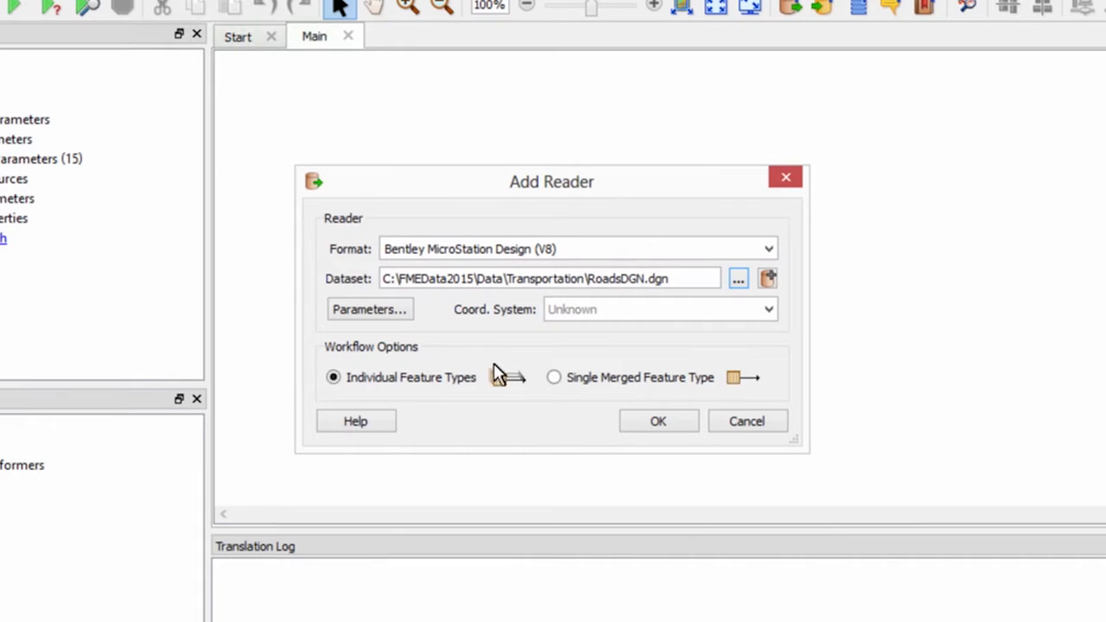
# Group the DGN reader by Level Names and accept all seven road levels
pyautogui.click(368, 309)
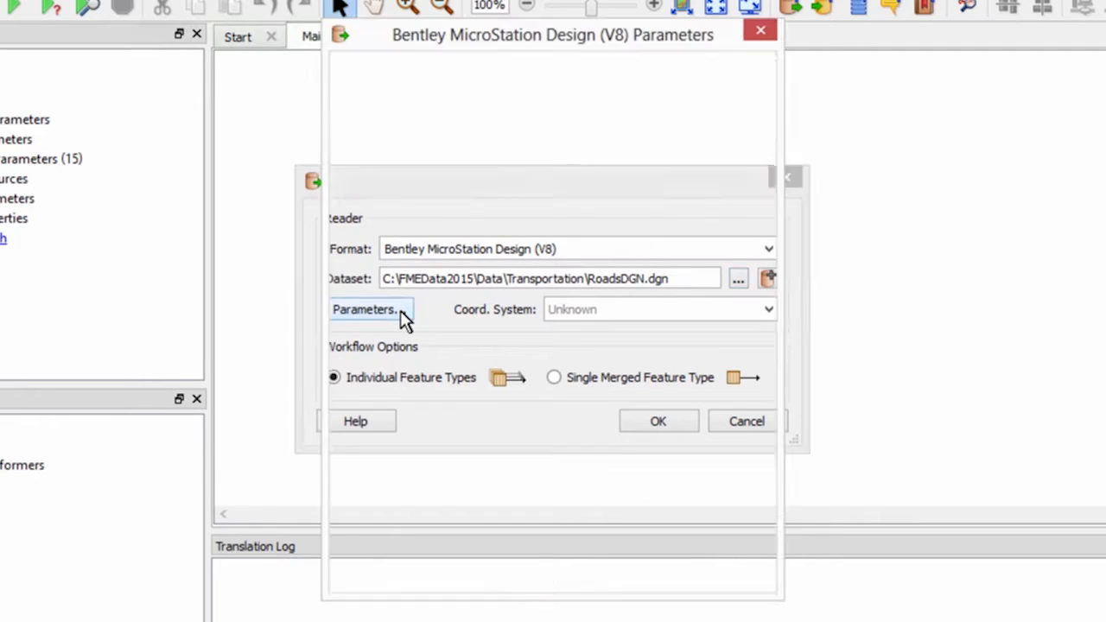
pyautogui.click(369, 309)
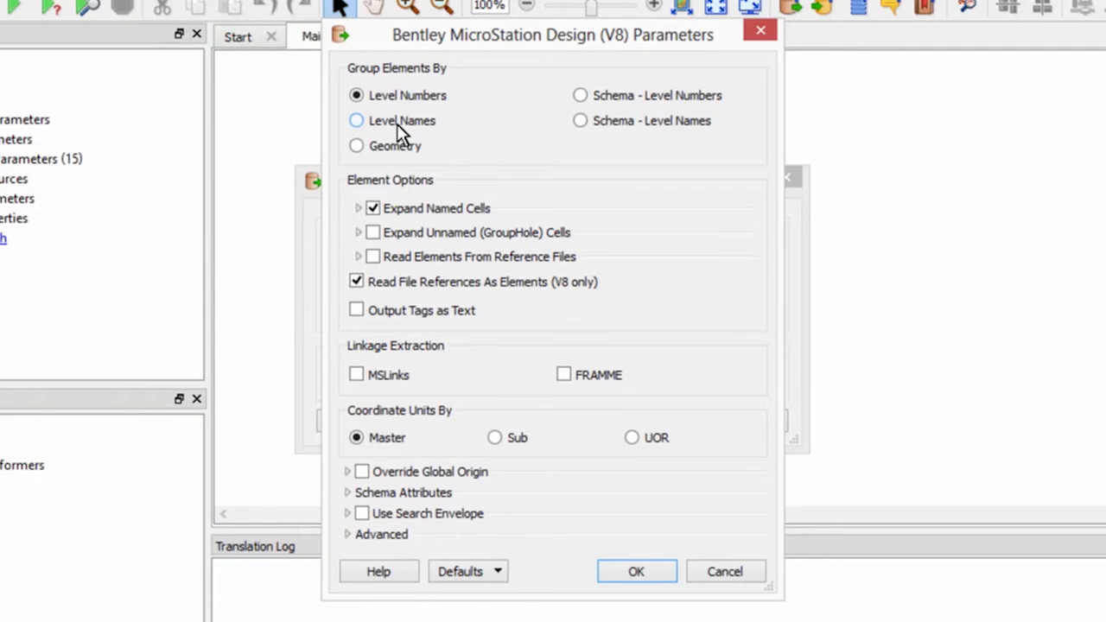
pyautogui.click(356, 120)
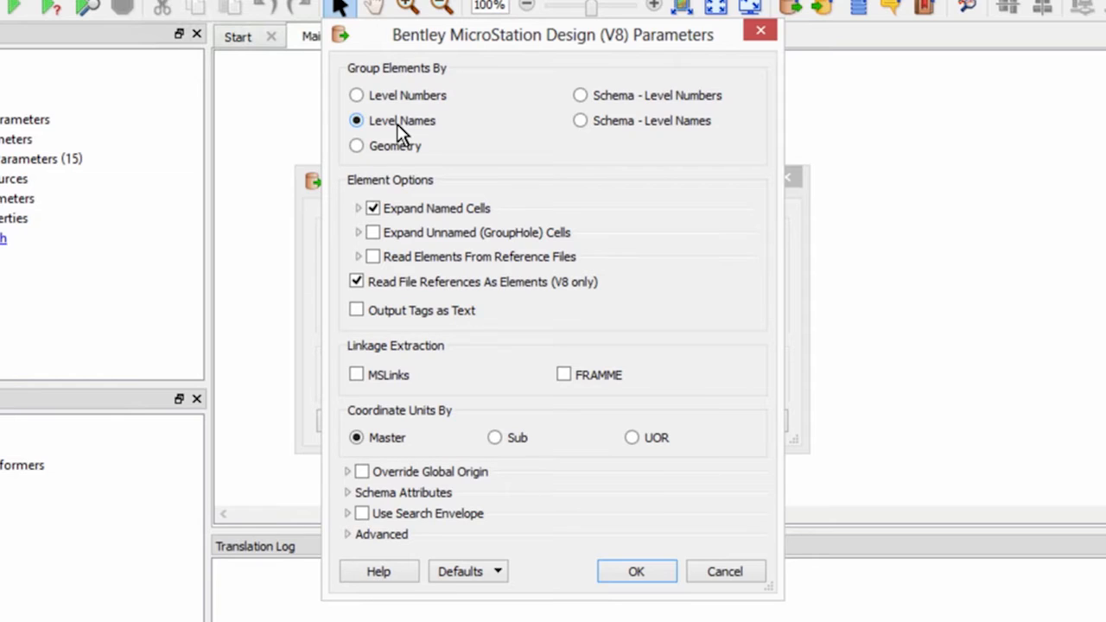
pyautogui.click(637, 570)
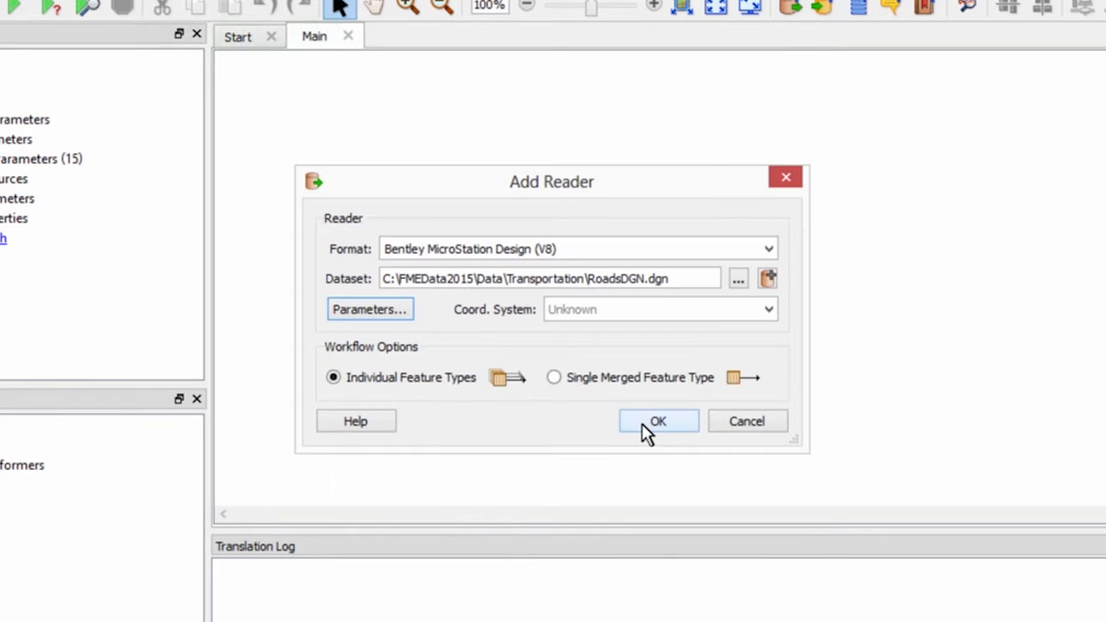
pyautogui.click(658, 421)
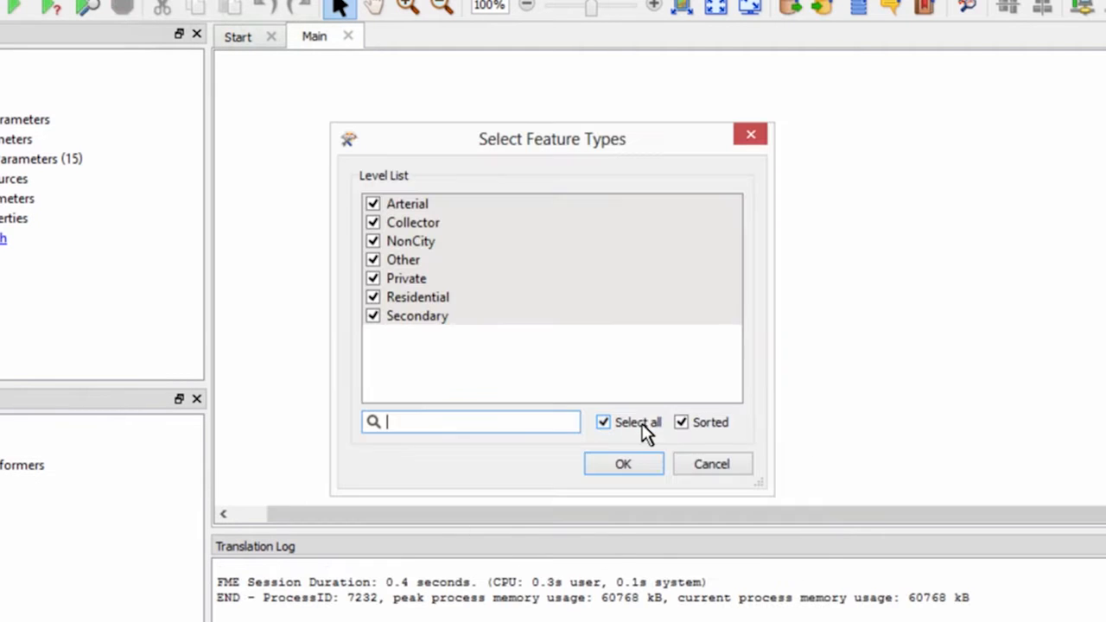
pyautogui.click(623, 464)
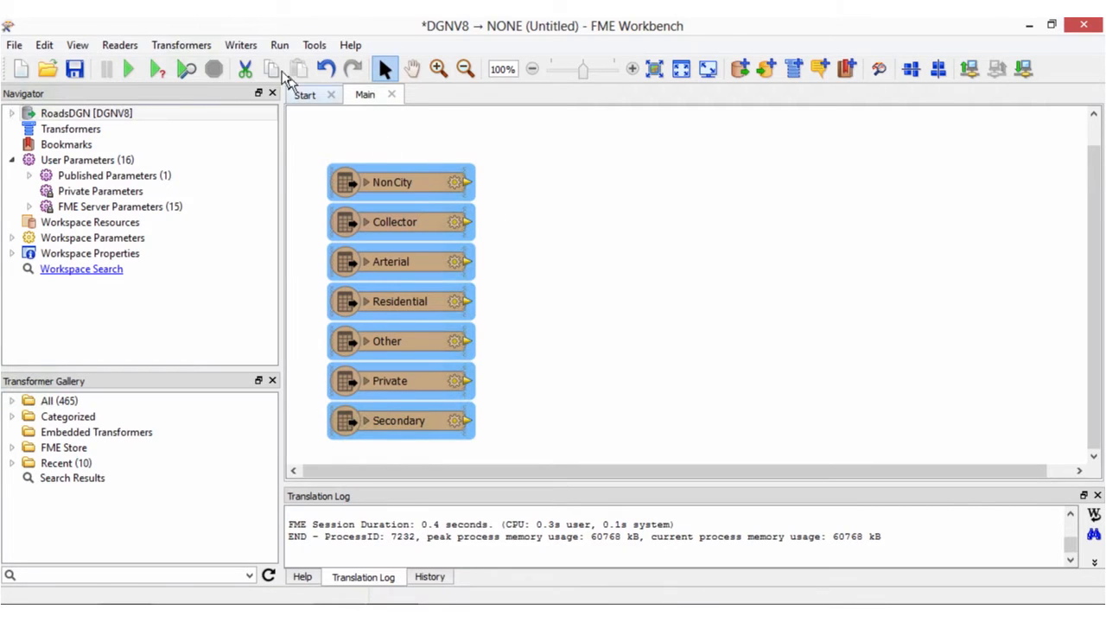
pyautogui.click(240, 45)
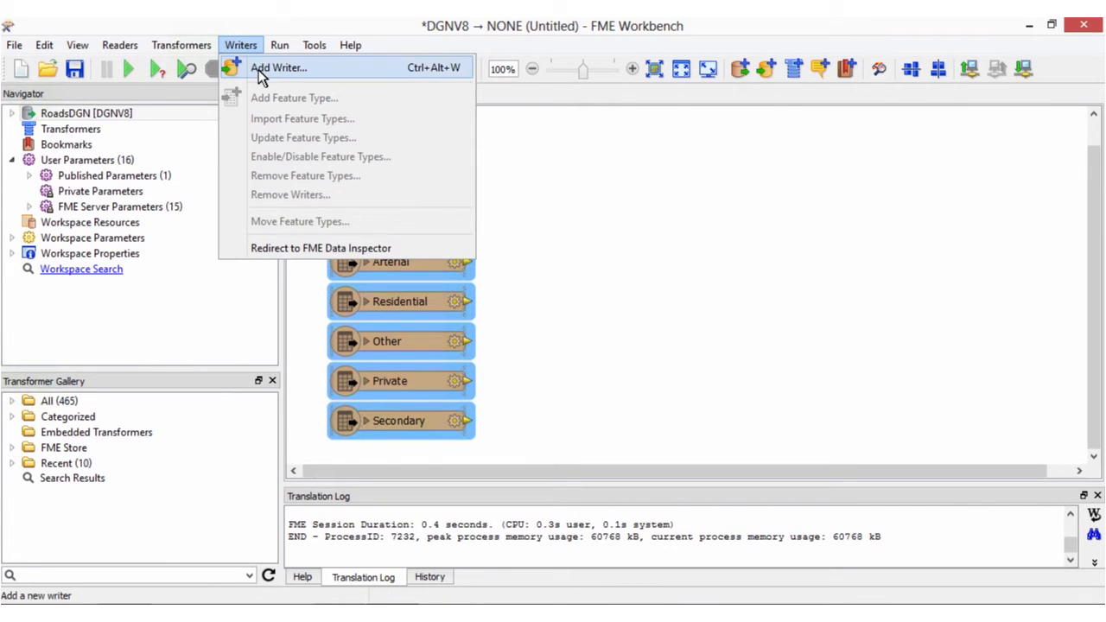
# Add an Esri Shape writer to C:\FMEData2015\Output with a Manual shapefile definition
pyautogui.click(277, 67)
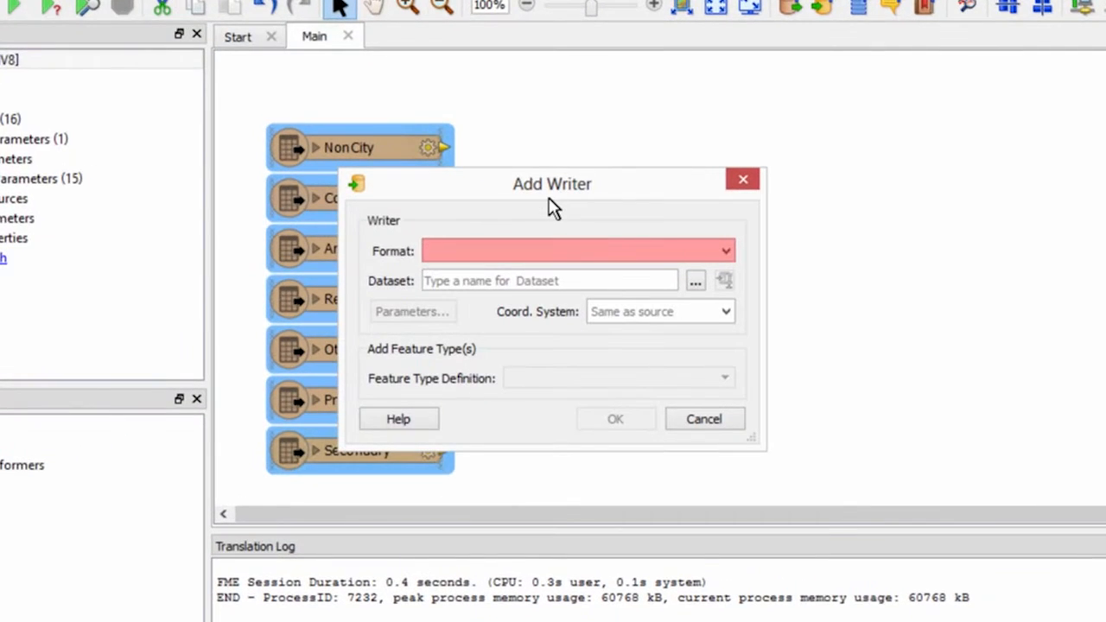
pyautogui.write('esri sh')
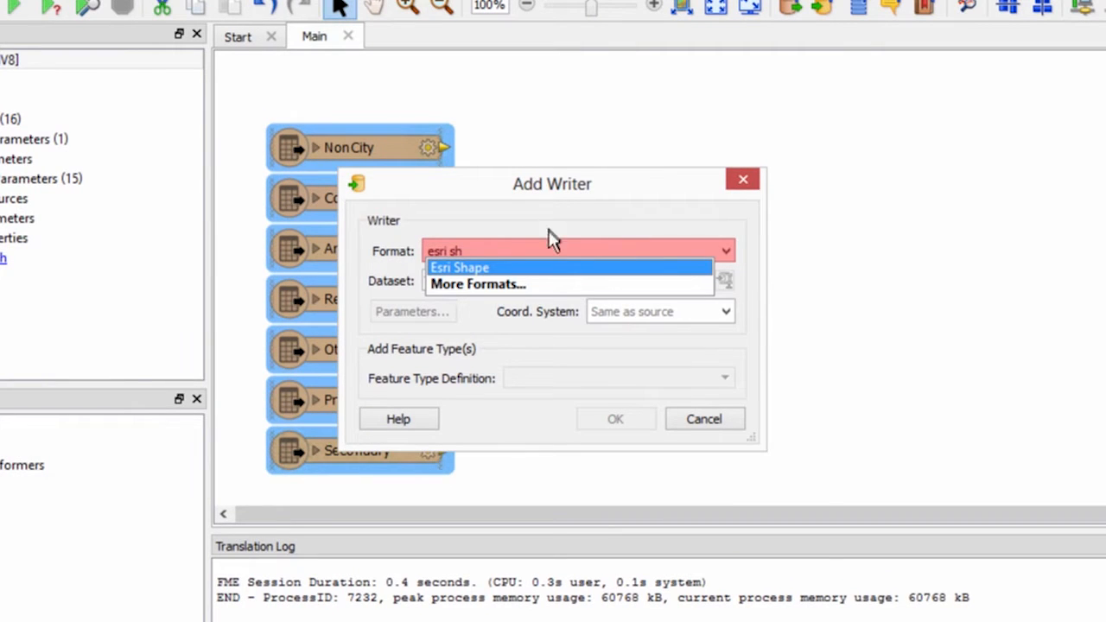
pyautogui.click(460, 267)
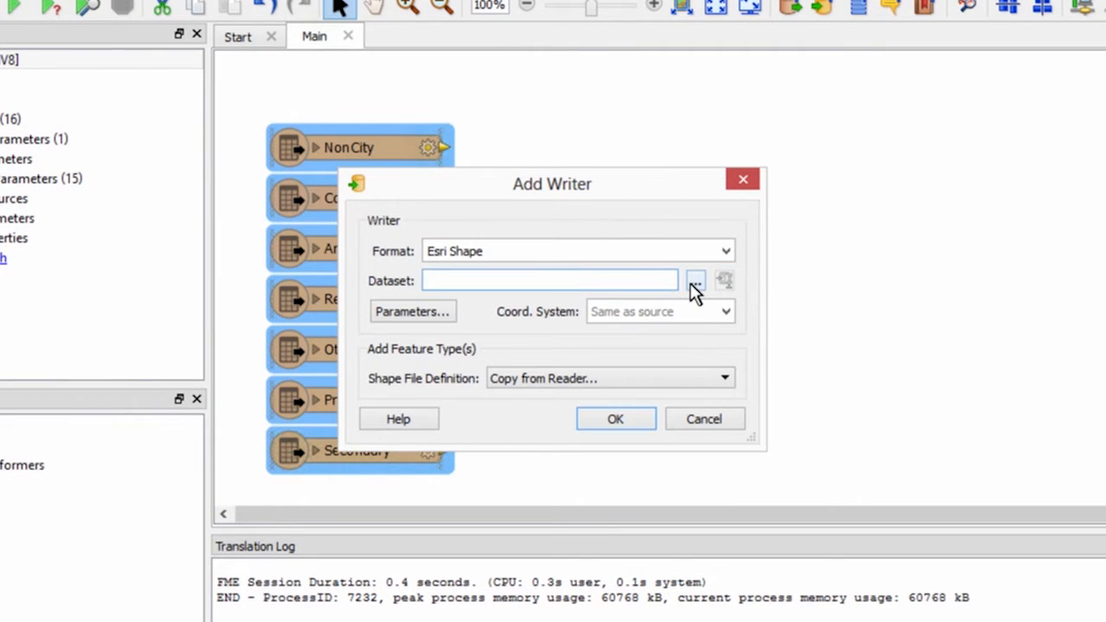
pyautogui.click(695, 279)
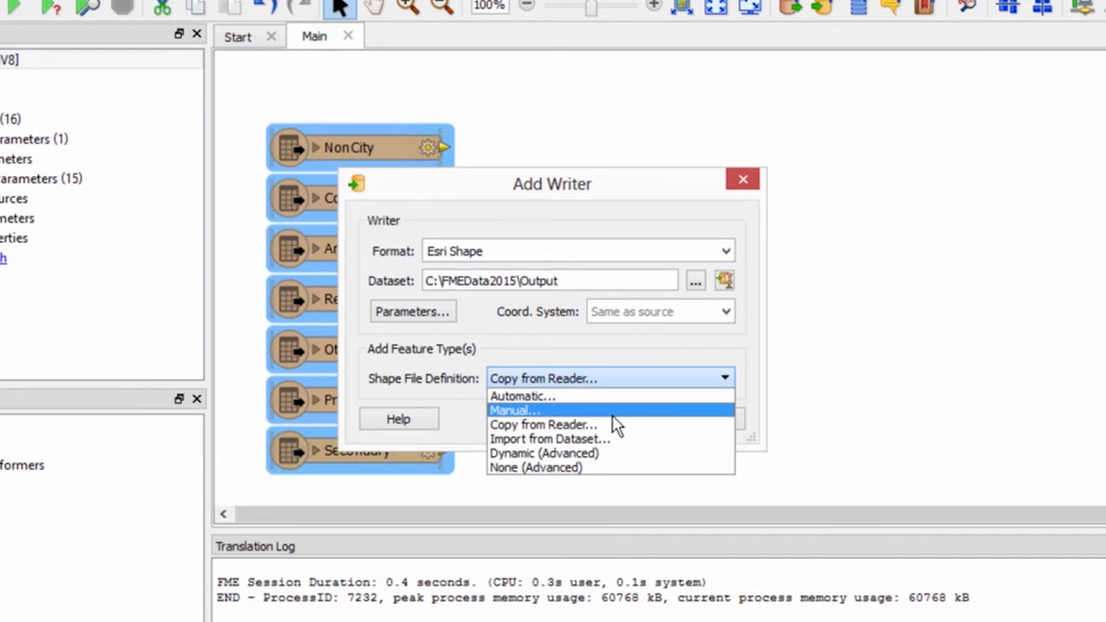
pyautogui.click(514, 410)
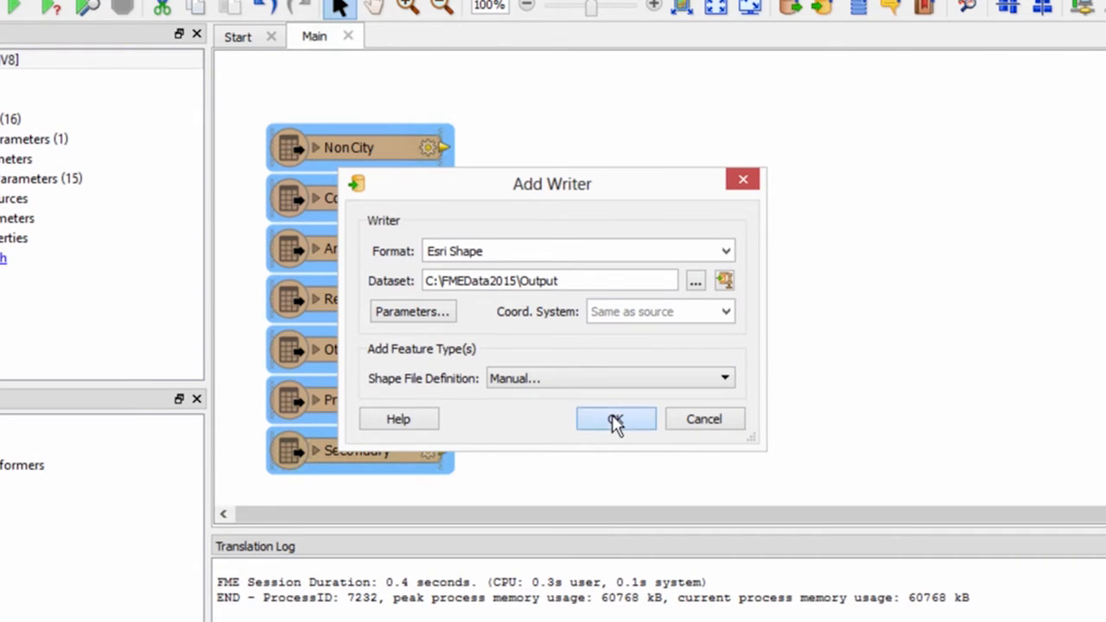
pyautogui.click(615, 419)
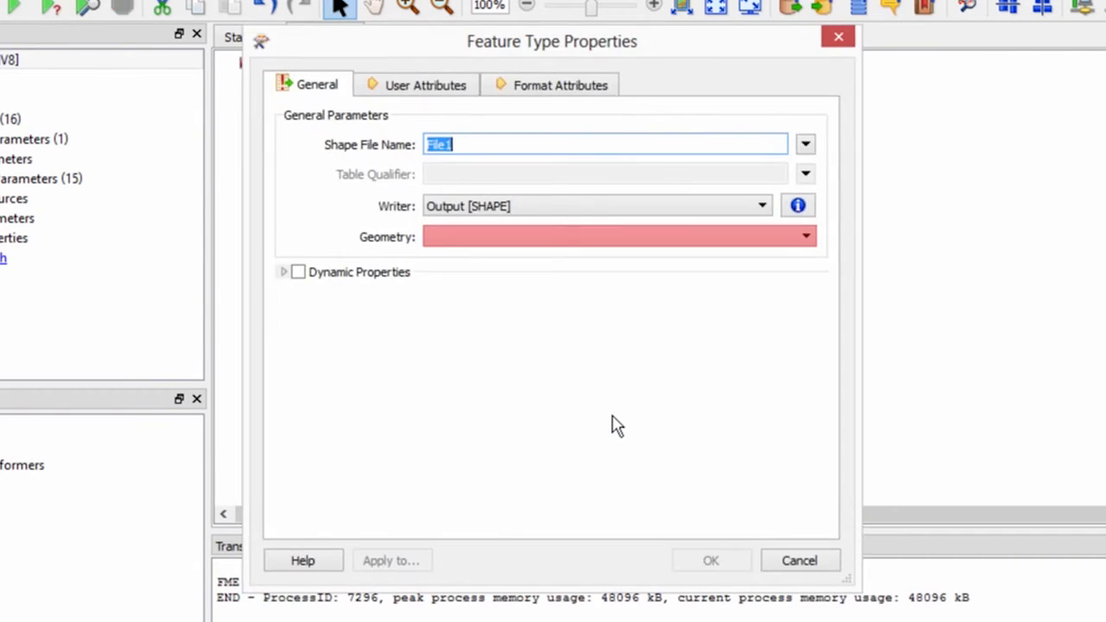
# Define the Roads feature type as shape_polyline with a RoadType attribute of width 20
pyautogui.write('Roads')
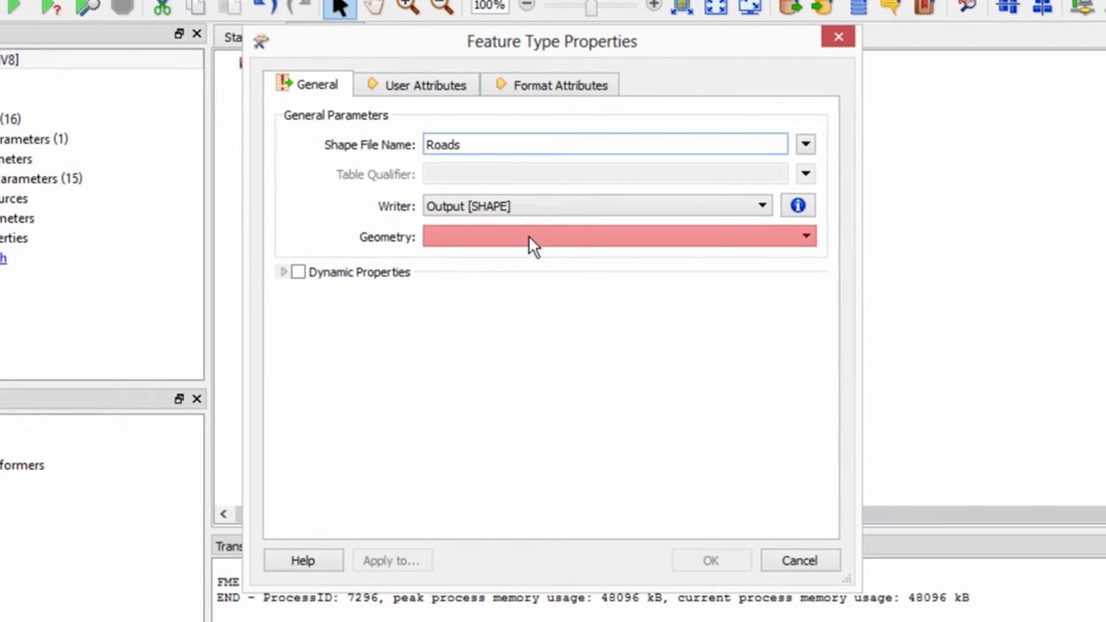
pyautogui.click(804, 235)
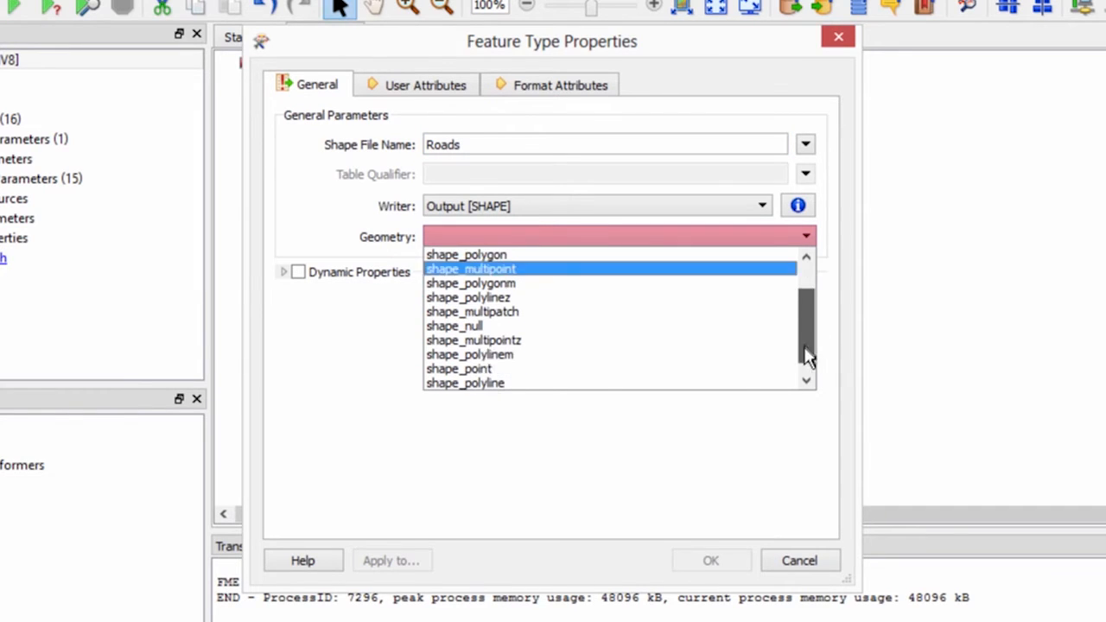
pyautogui.click(465, 382)
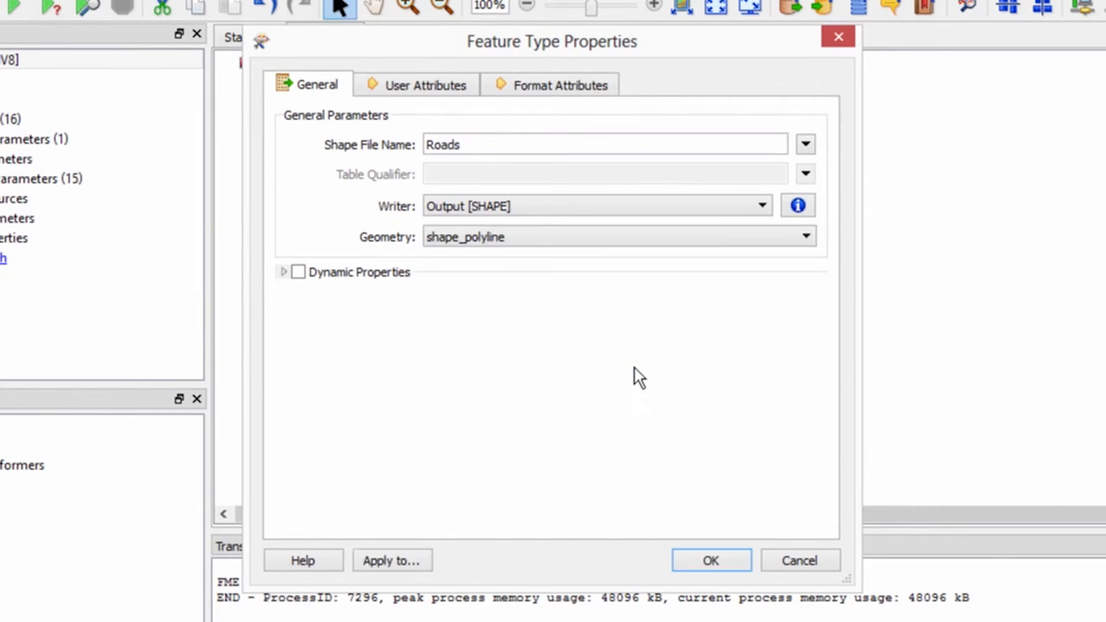
pyautogui.moveTo(473, 154)
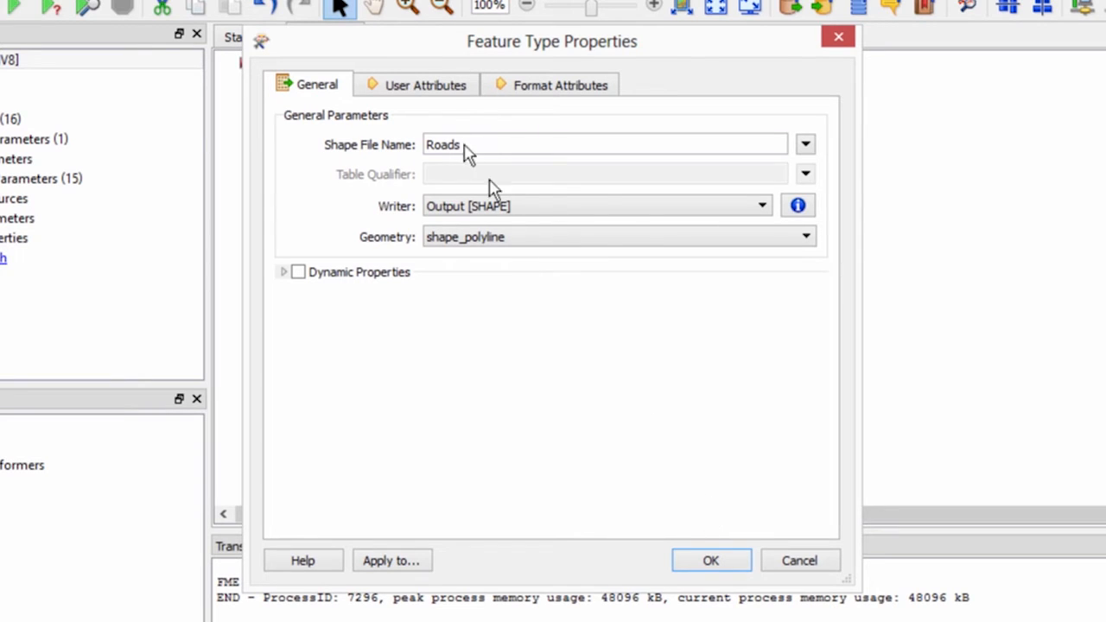
pyautogui.click(425, 85)
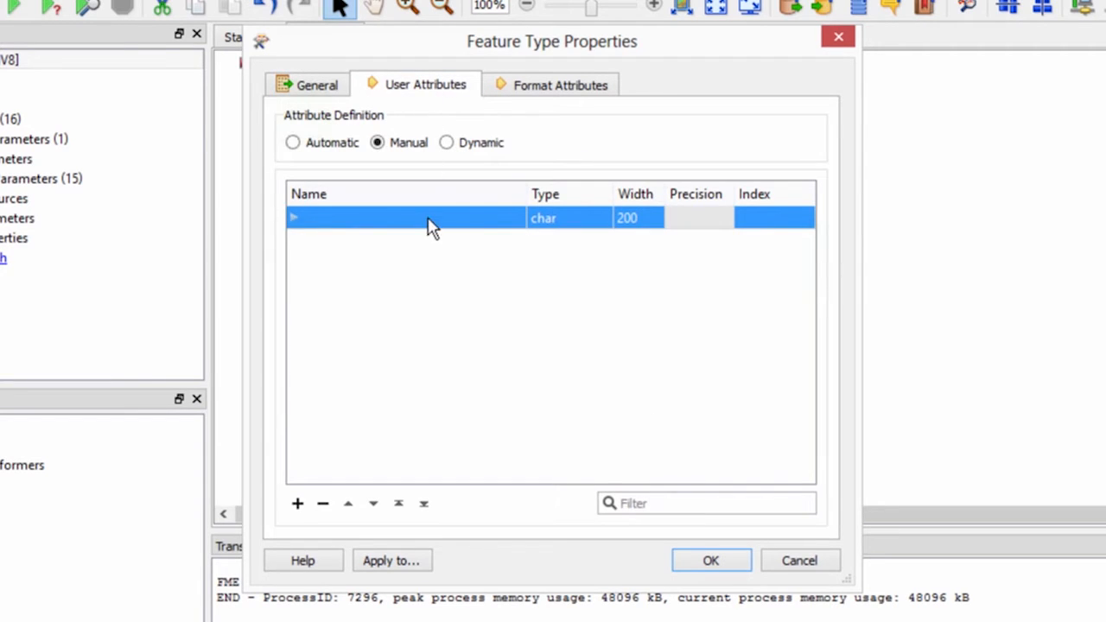
pyautogui.write('RoadTy')
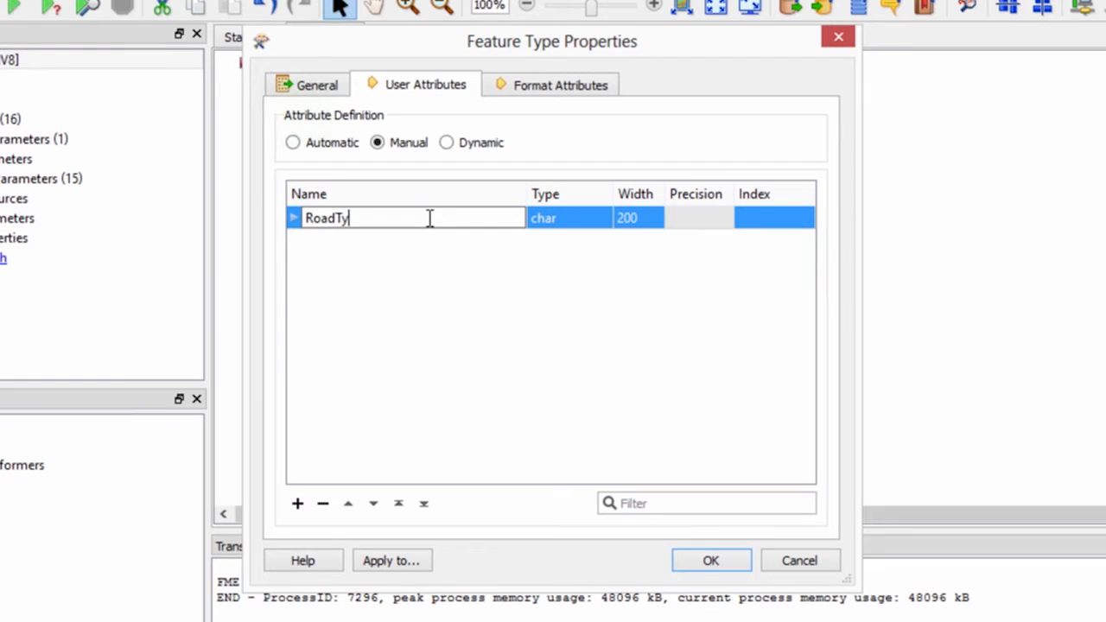
pyautogui.click(633, 218)
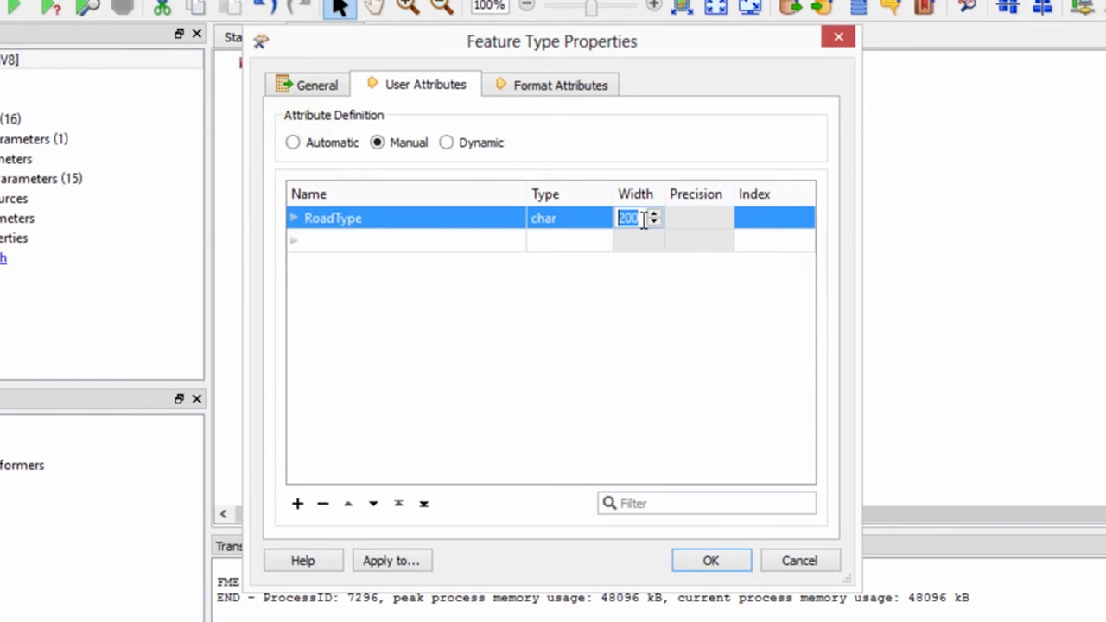
pyautogui.write('20')
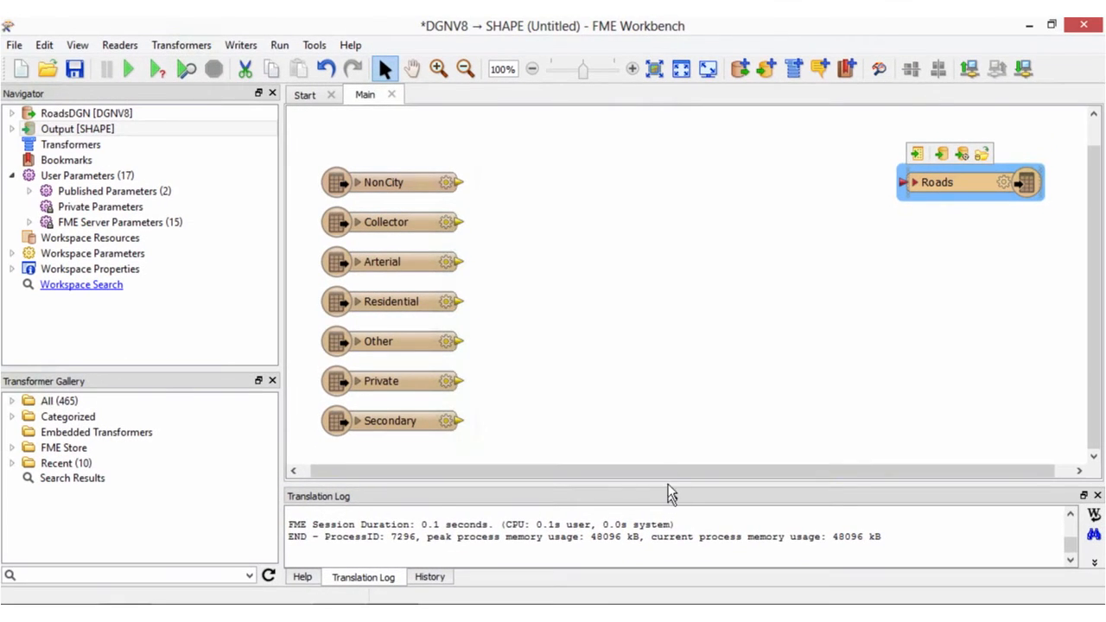
pyautogui.moveTo(679, 447)
pyautogui.write('featuretypee')
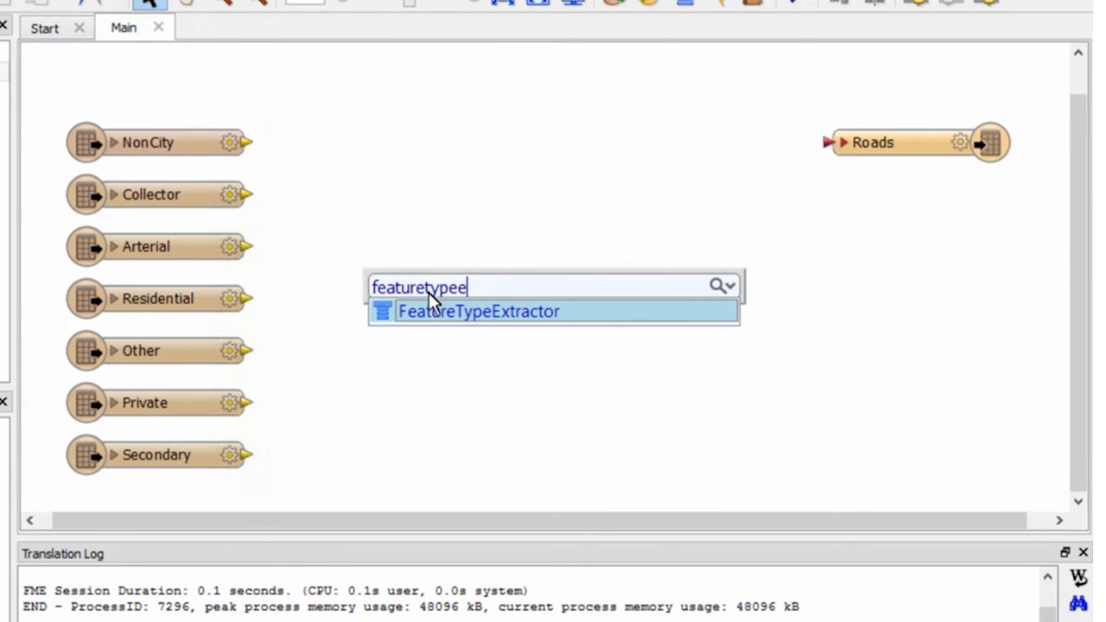
# Add a FeatureTypeExtractor transformer from Quick Add
pyautogui.click(478, 311)
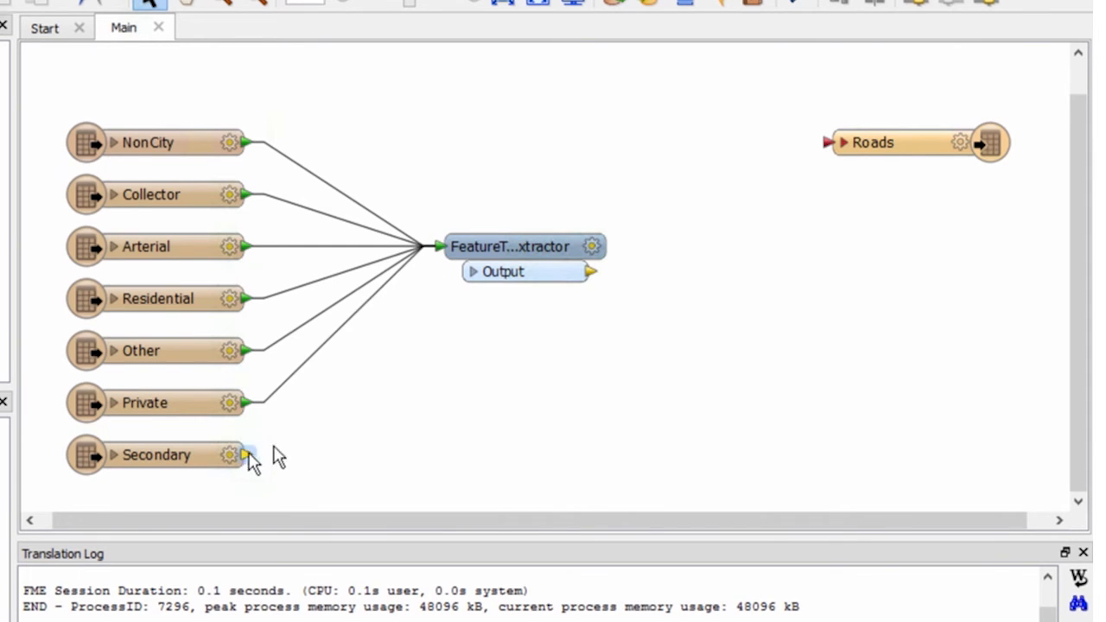
pyautogui.moveTo(590, 251)
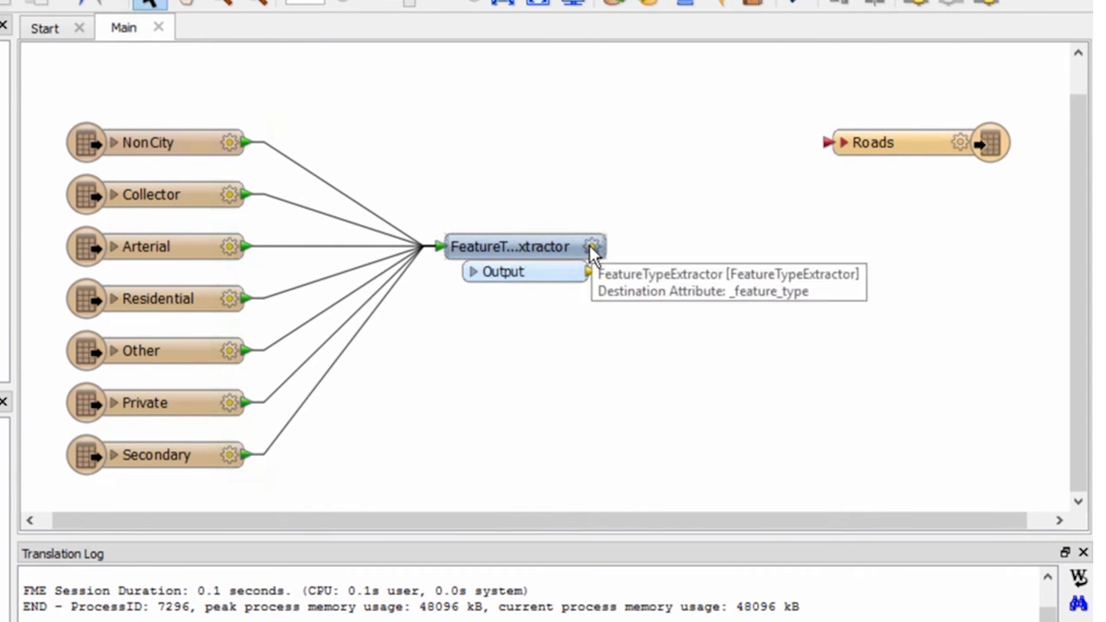
# Change the FeatureTypeExtractor's Destination Attribute from _feature_type to RoadType
pyautogui.doubleClick(512, 246)
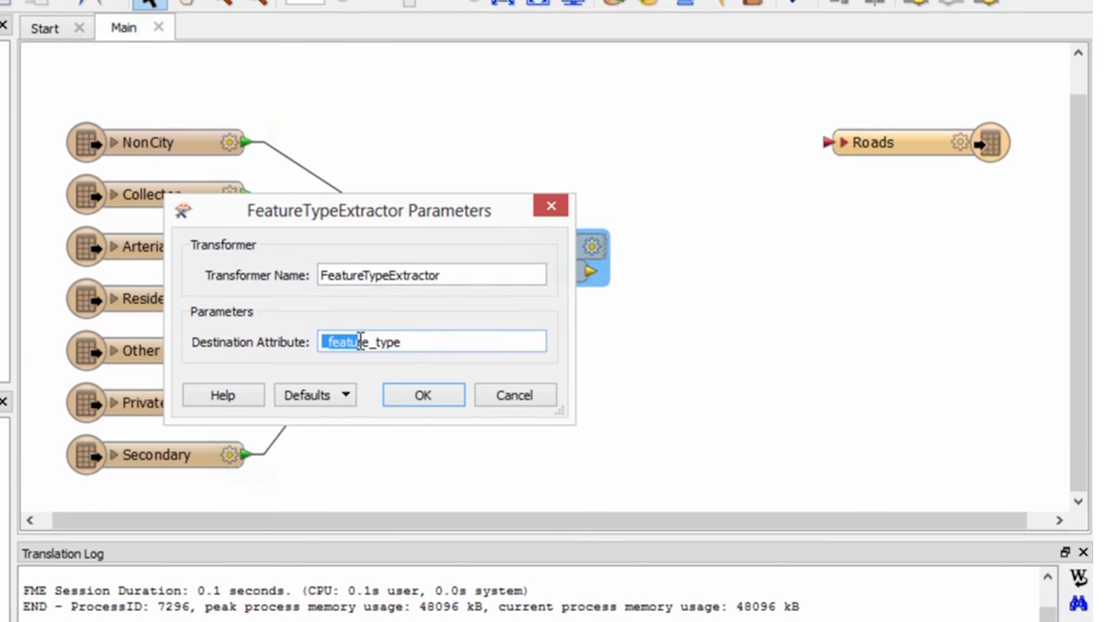
pyautogui.tripleClick(361, 341)
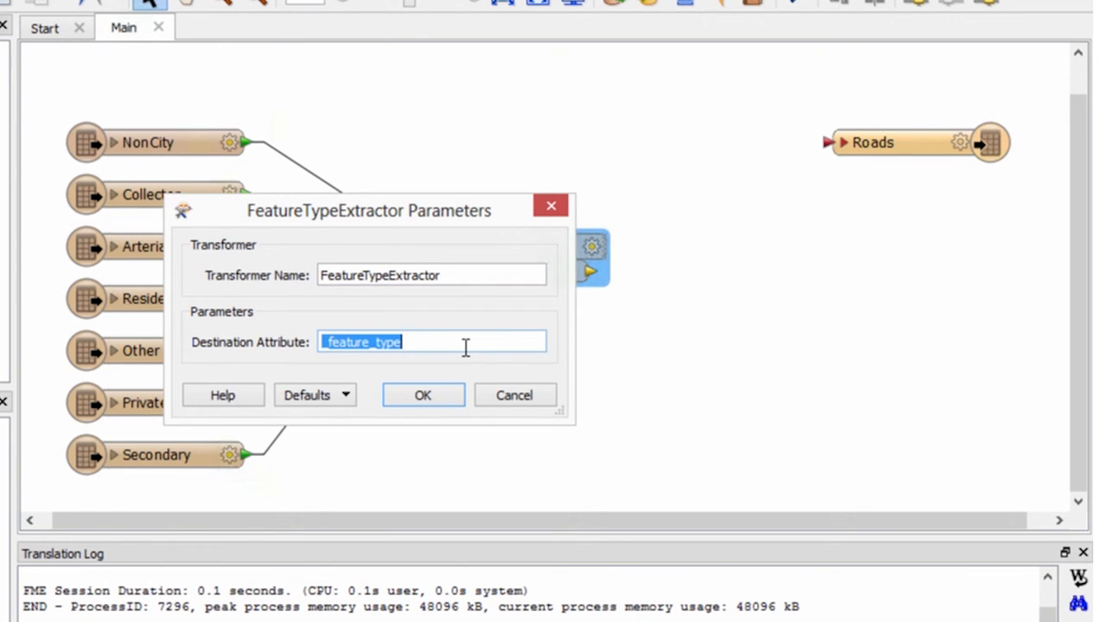
pyautogui.write('RoadType')
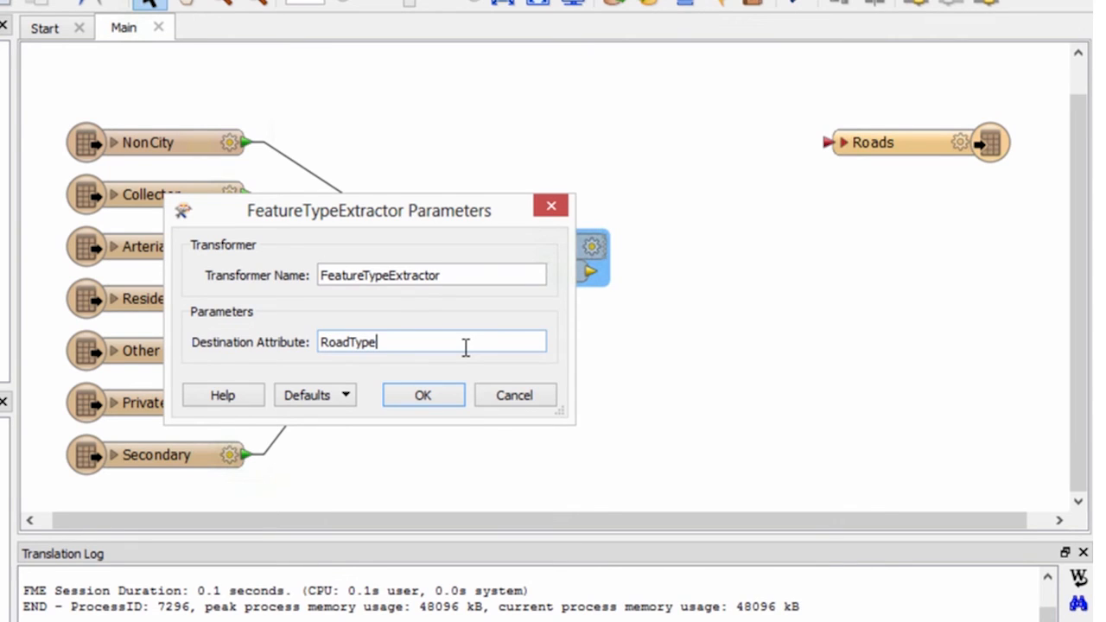
pyautogui.click(423, 395)
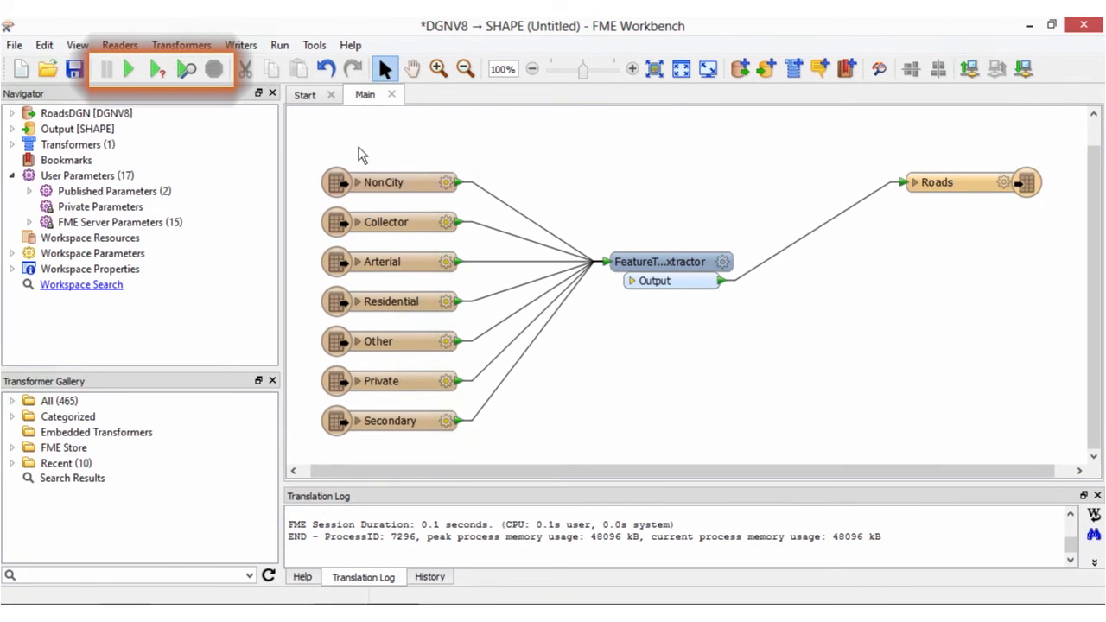
# Run the translation, then bring up the Roads feature type's context menu
pyautogui.click(129, 69)
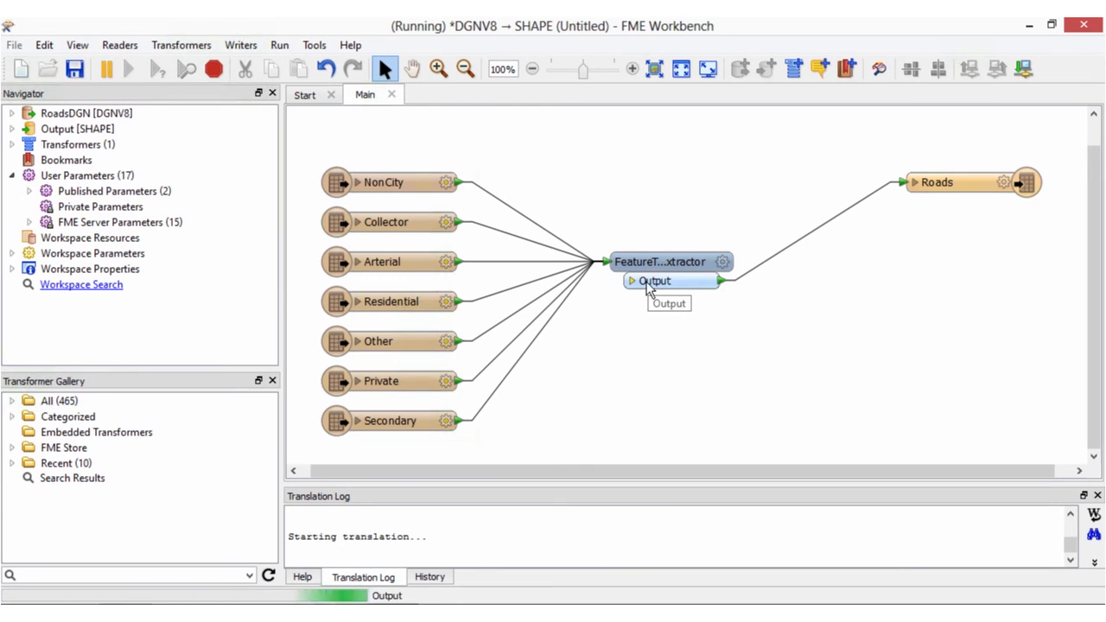
pyautogui.rightClick(654, 281)
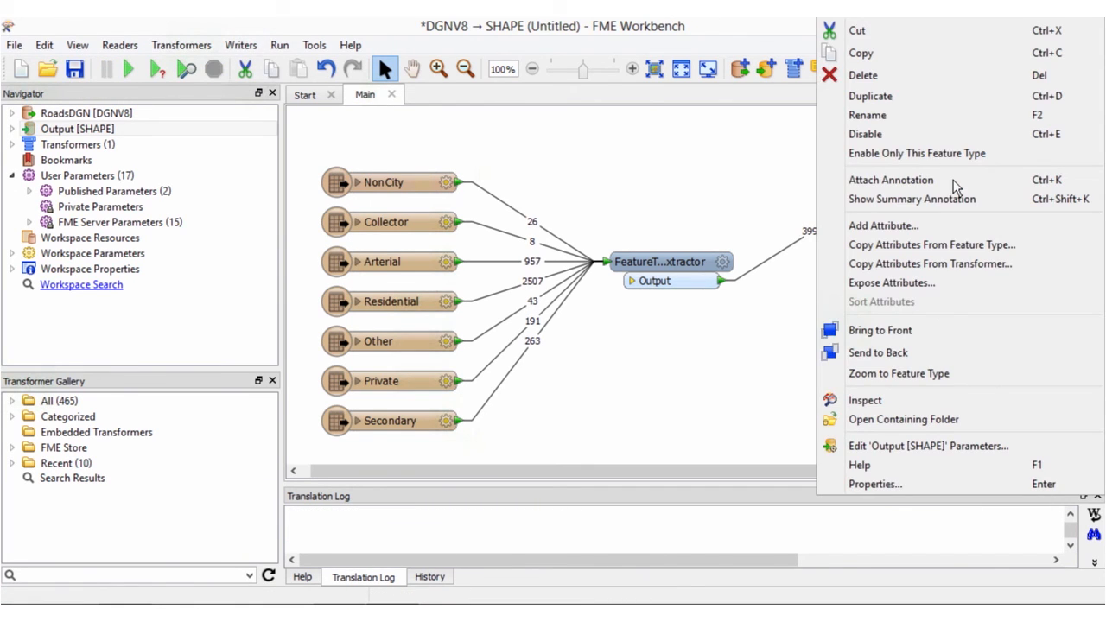